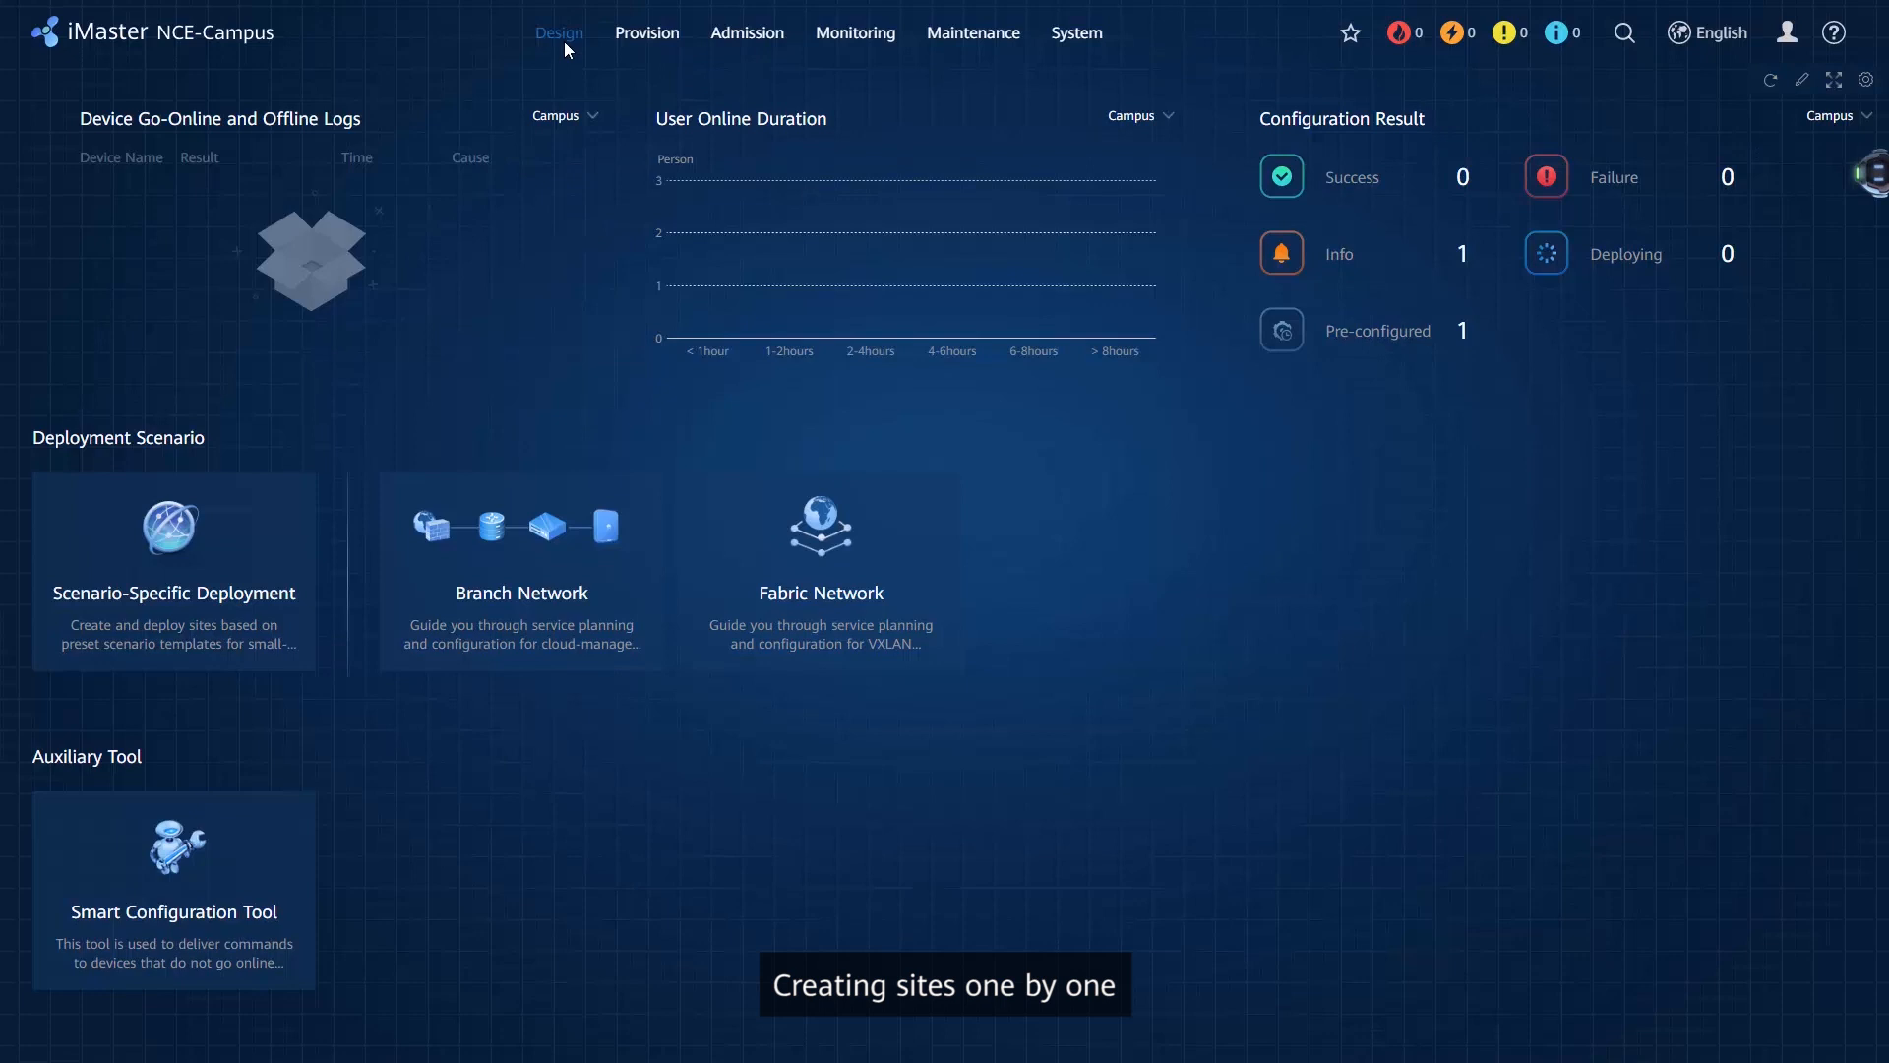
Reach Site Management via Design > Site Agile Deployment and start creating a new site
left_click(556, 33)
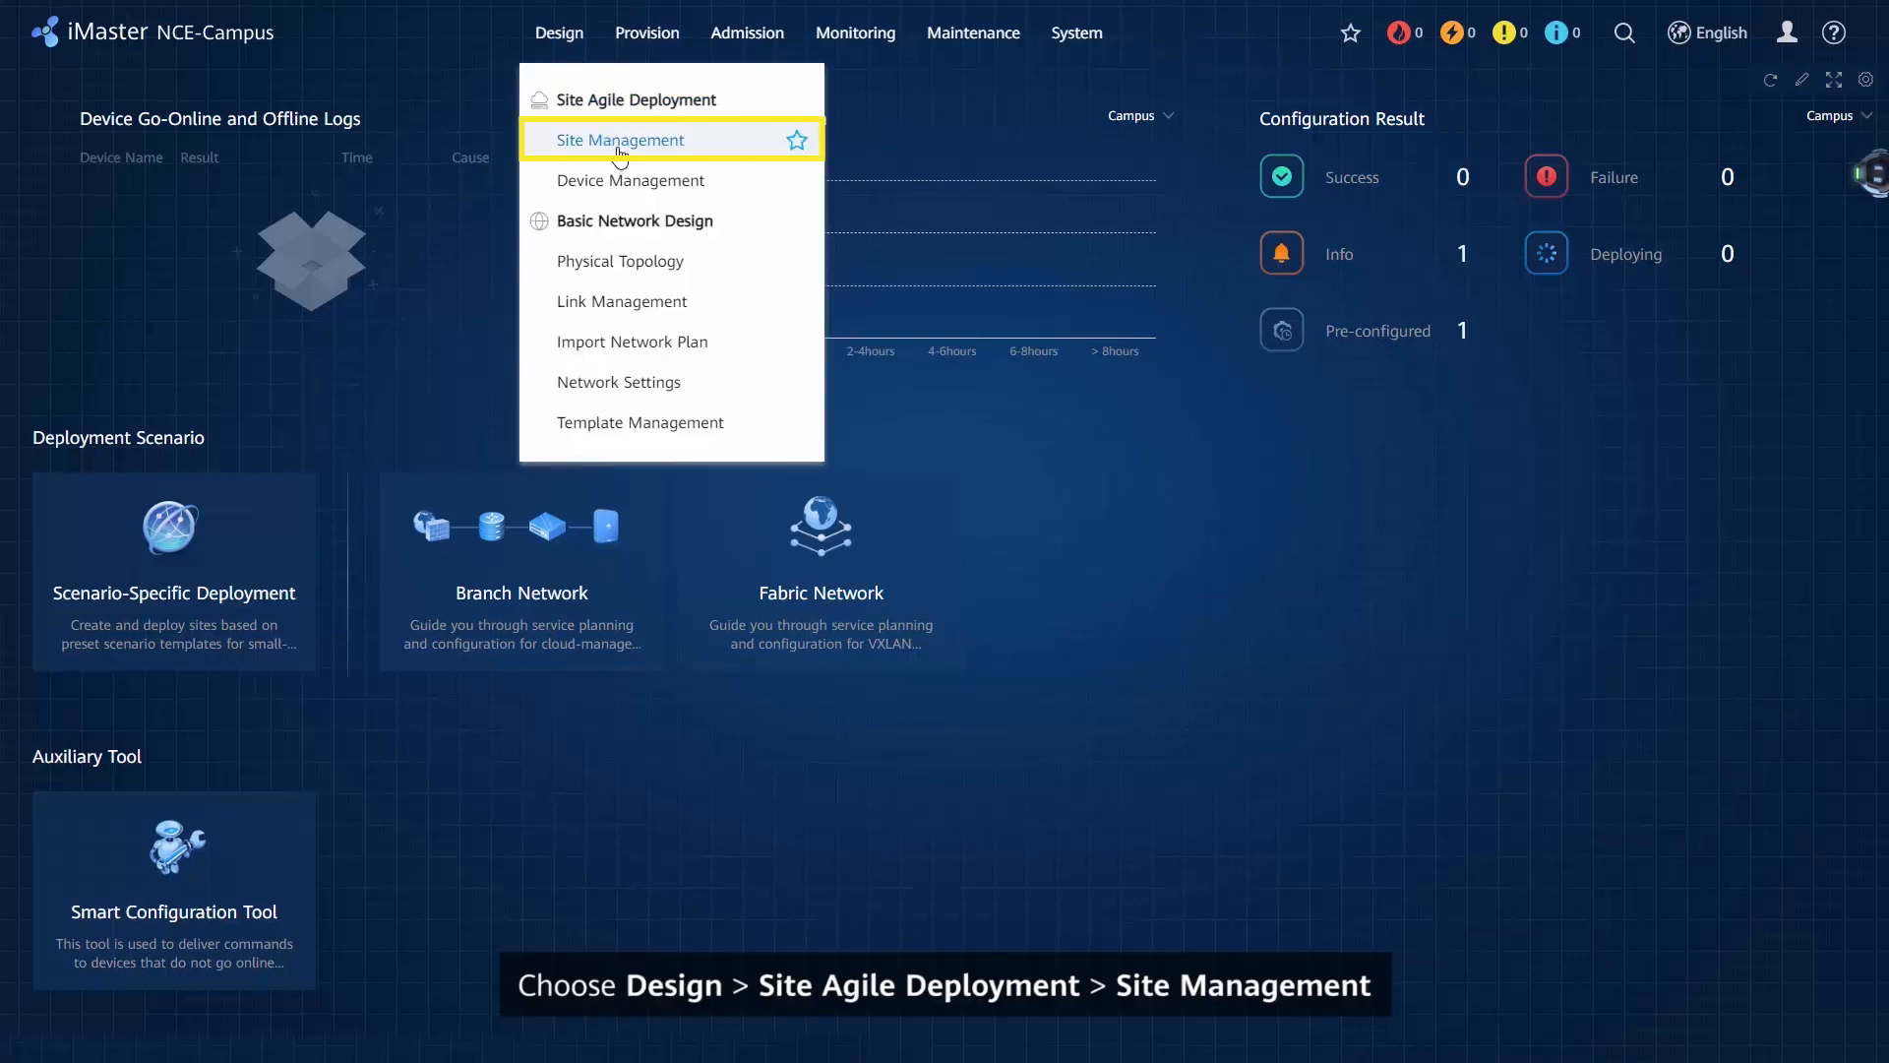
left_click(620, 140)
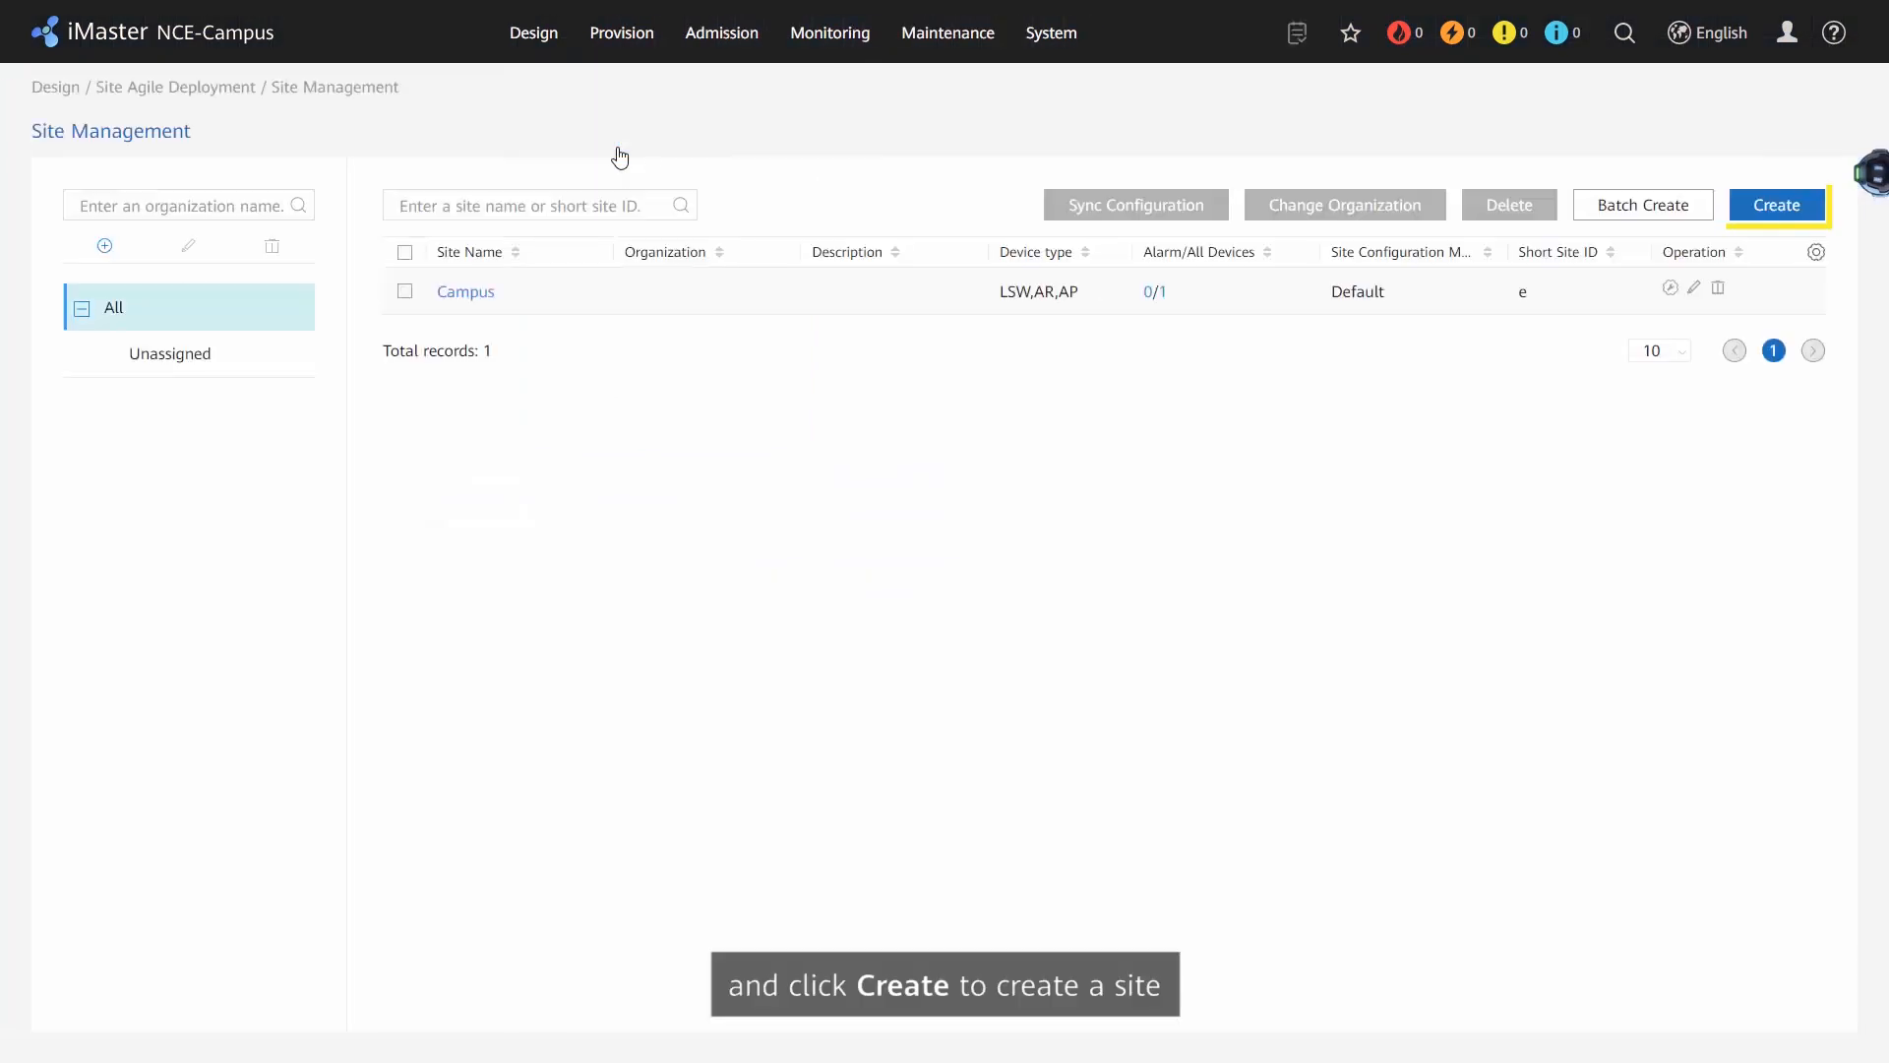
left_click(1775, 203)
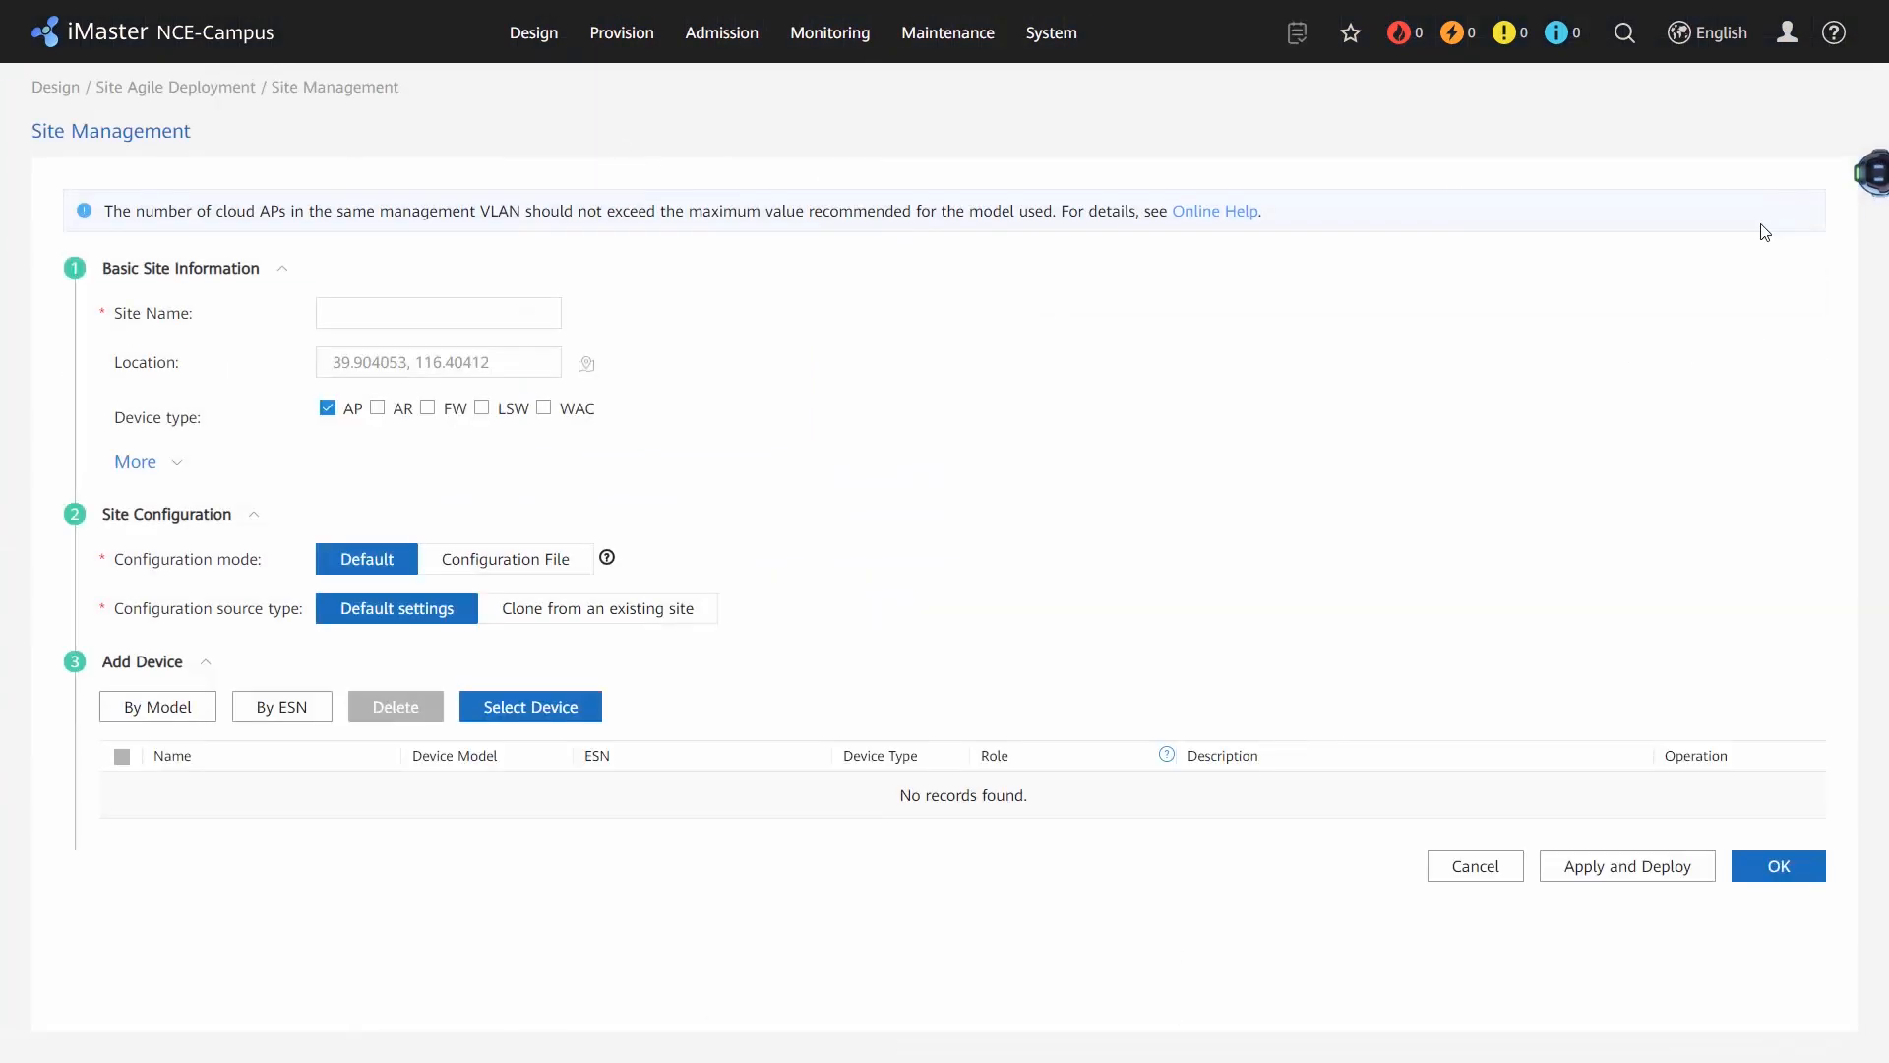
Create the site Tenant_Campus with AP, FW and LSW device types and save it
type("Tenant_Campus")
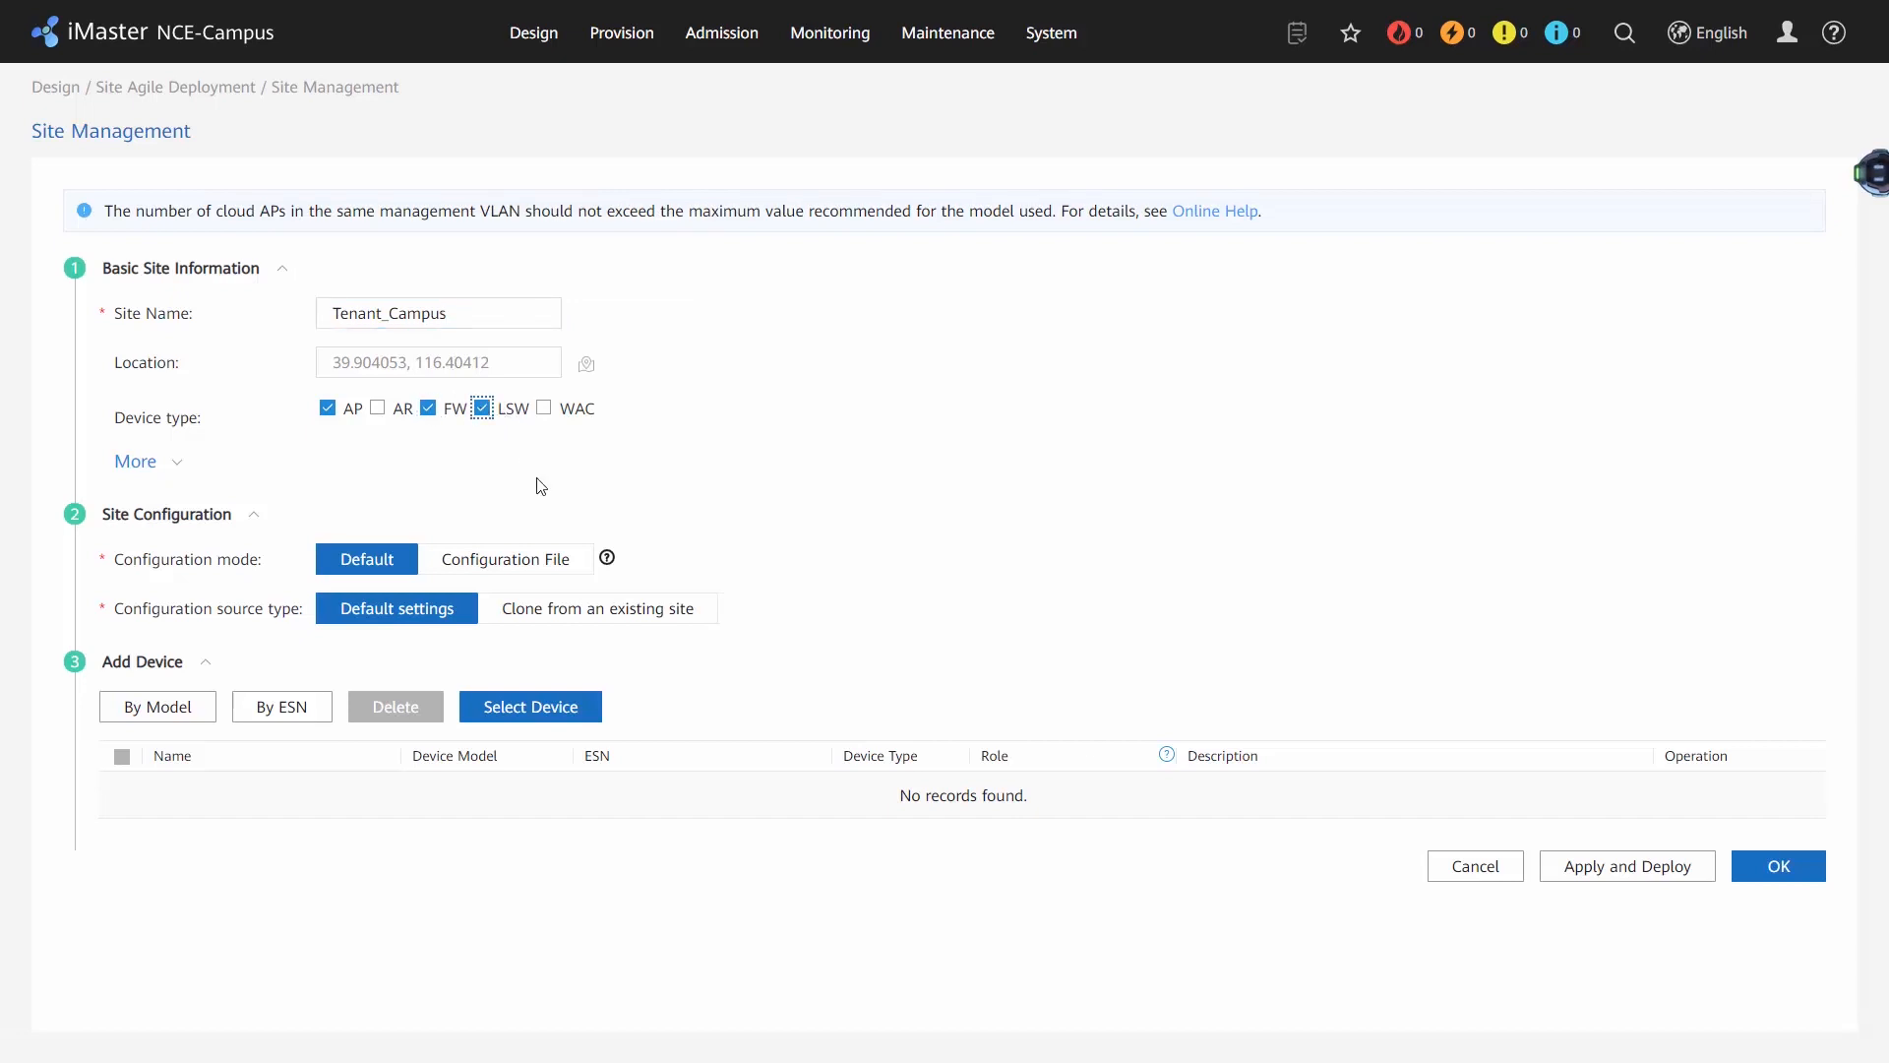
left_click(1775, 866)
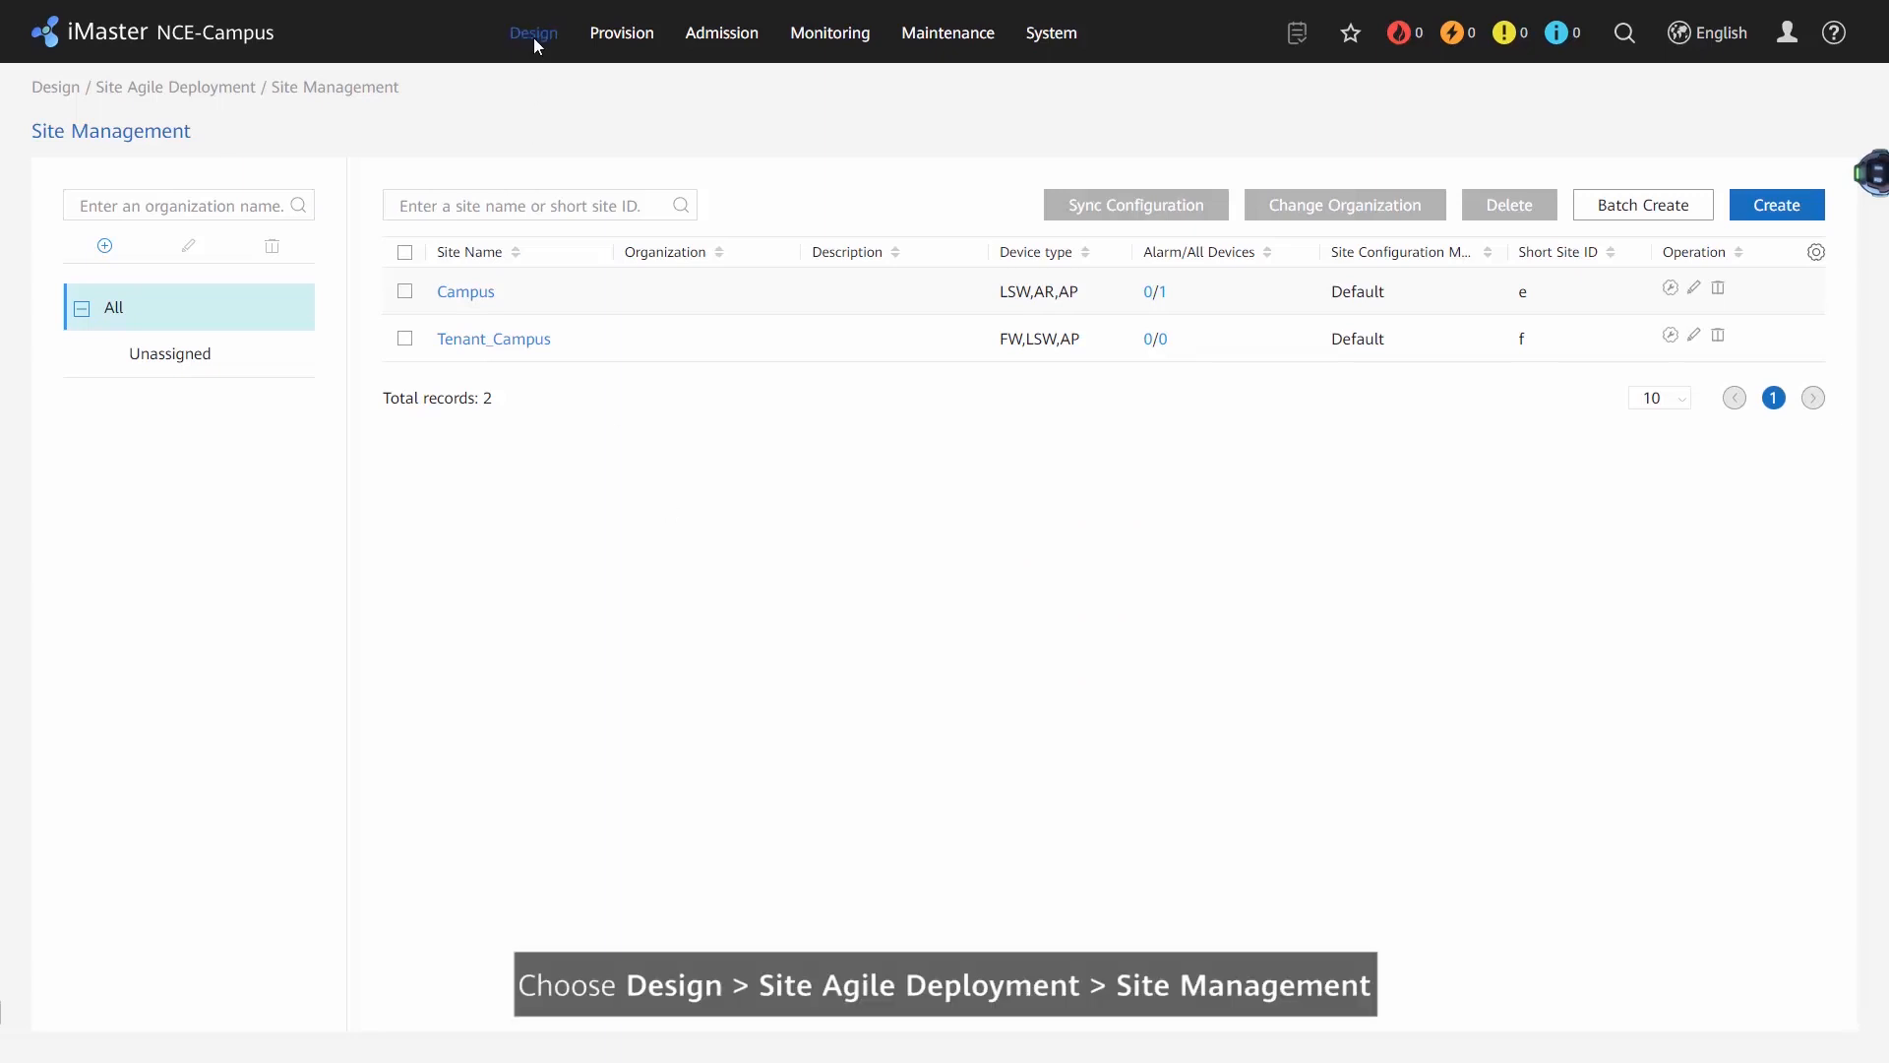
Start Batch Create and set the configuration mode for the Tenant_Campus template row
left_click(534, 34)
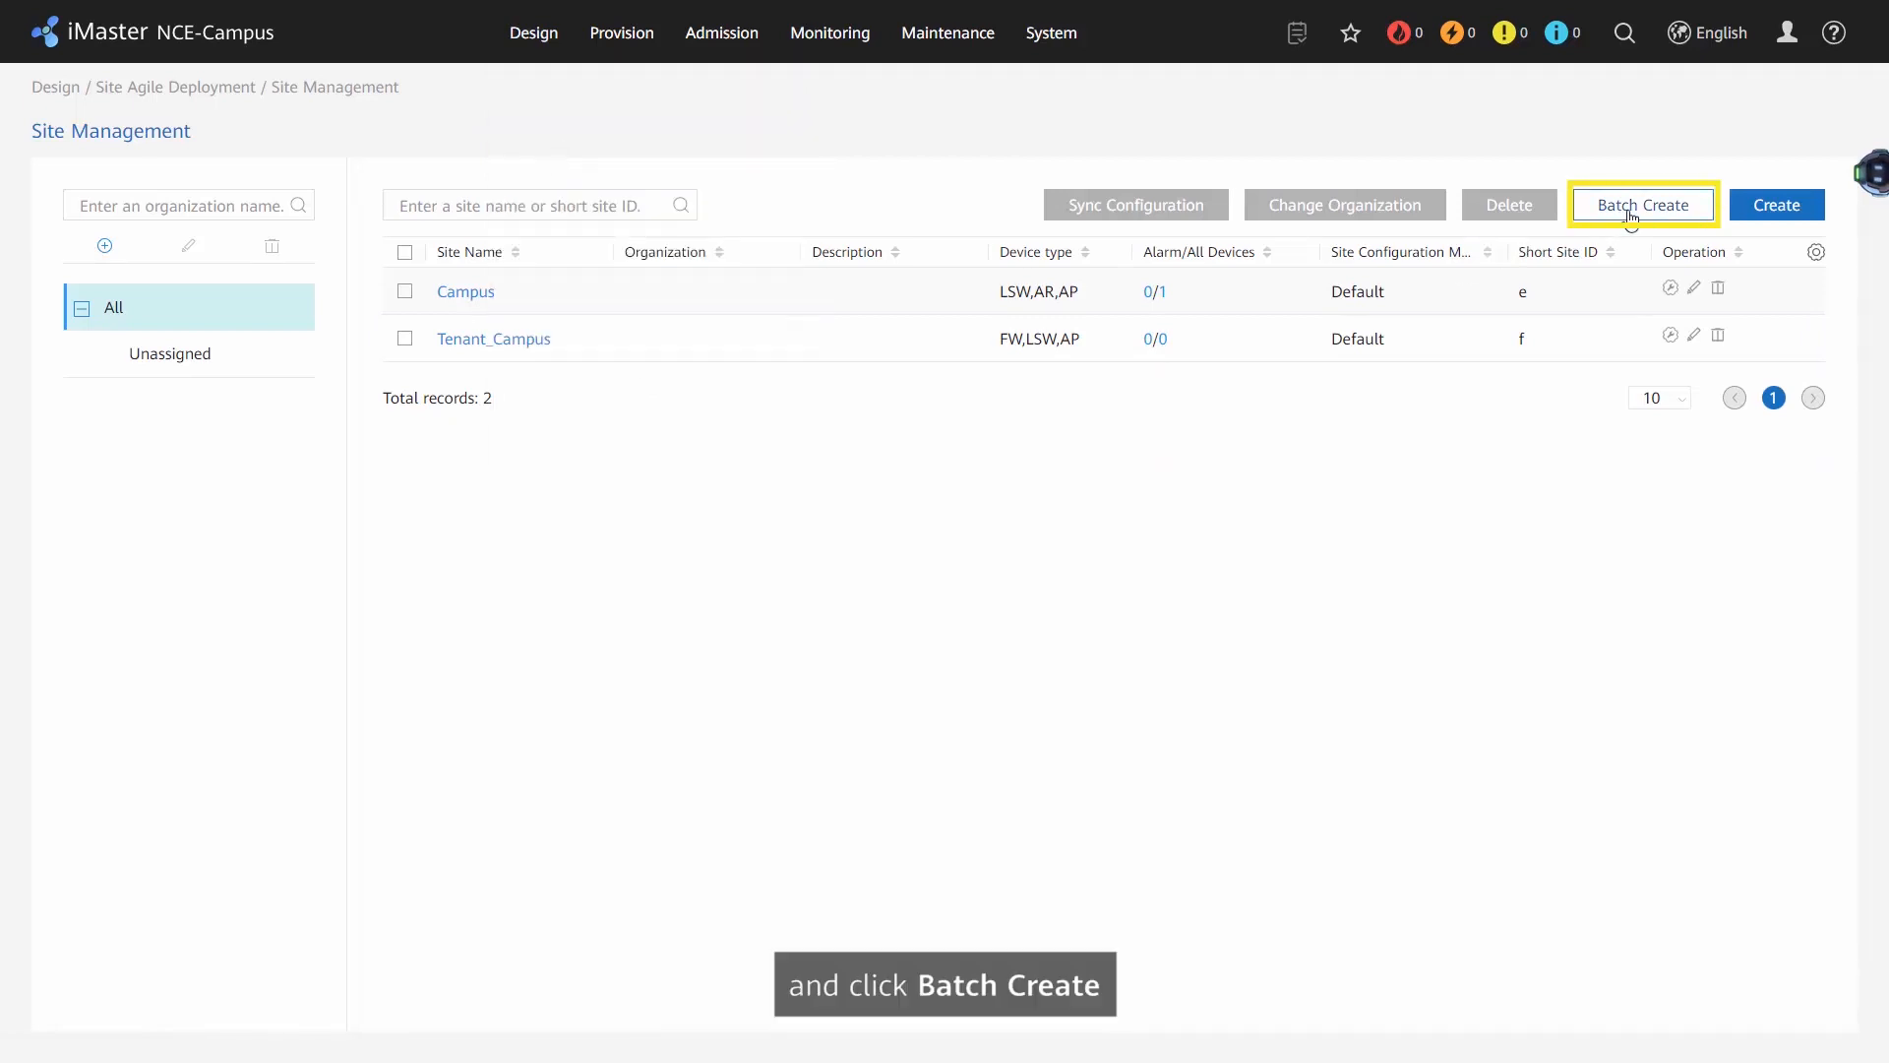
left_click(1641, 205)
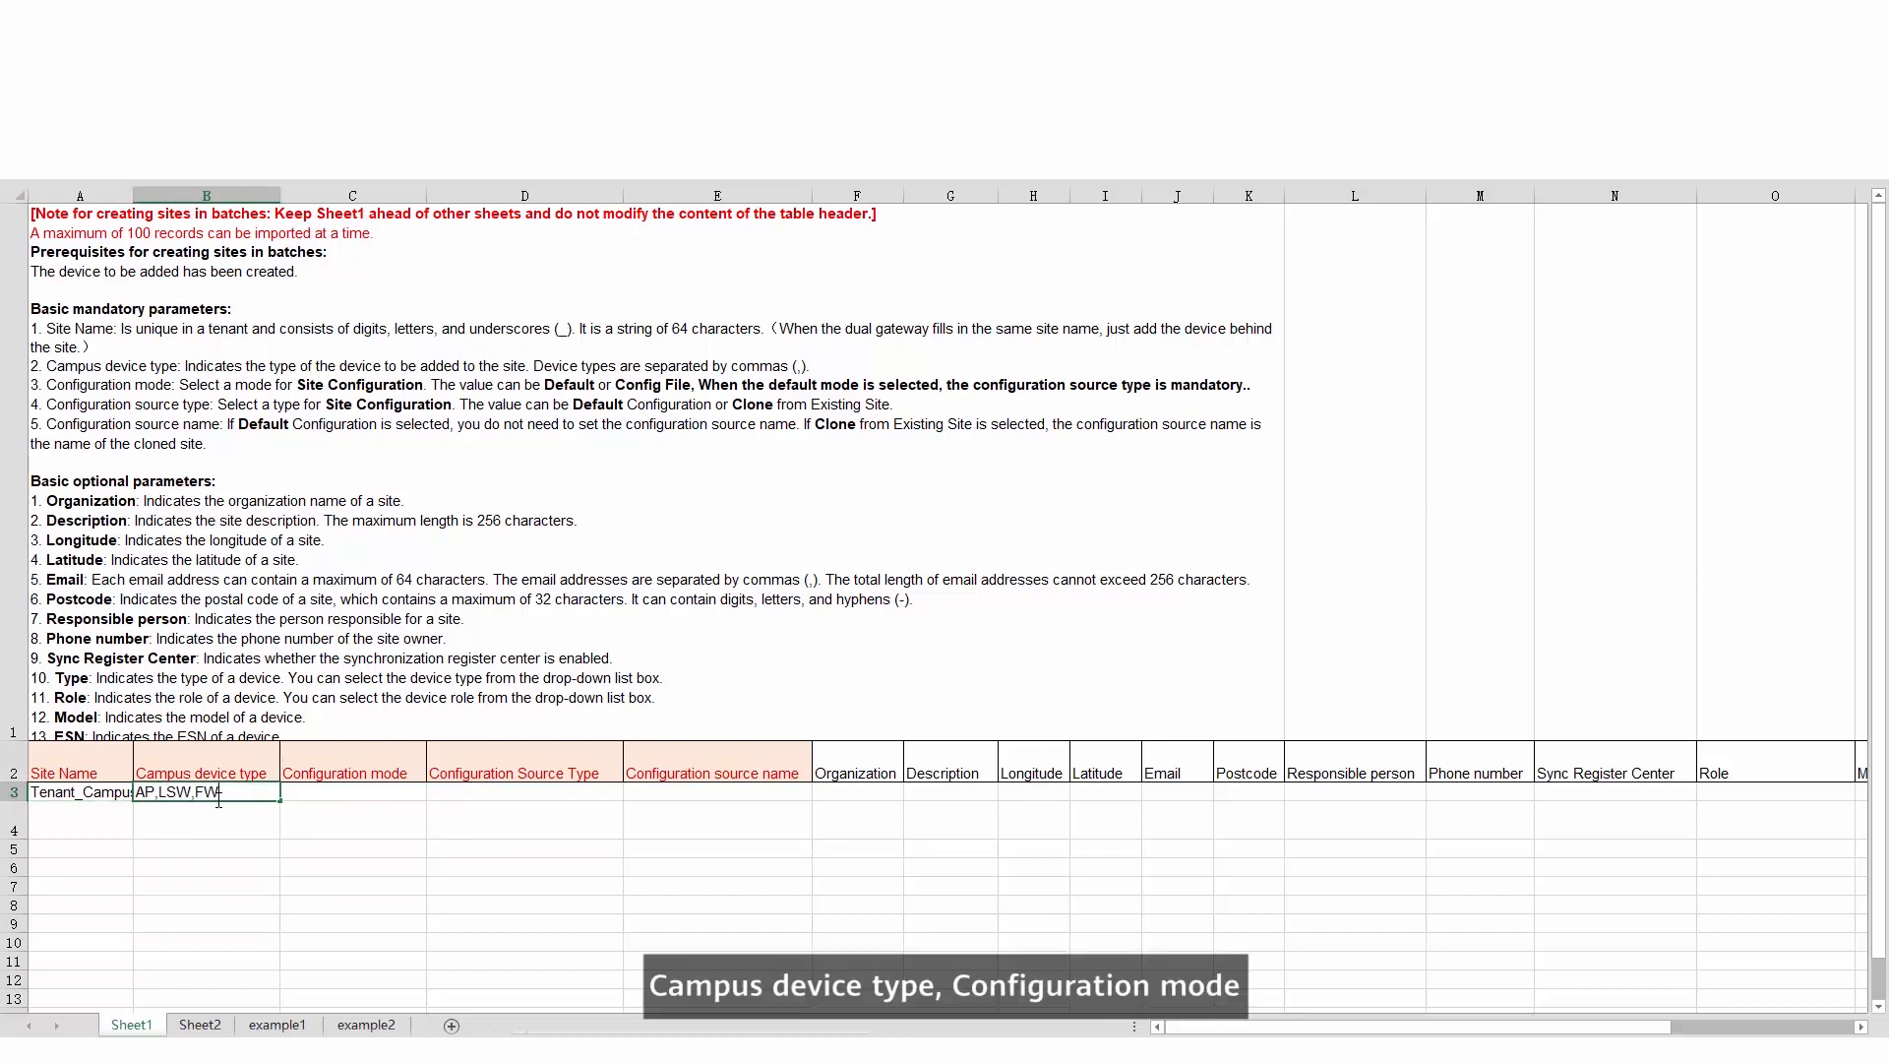
left_click(353, 791)
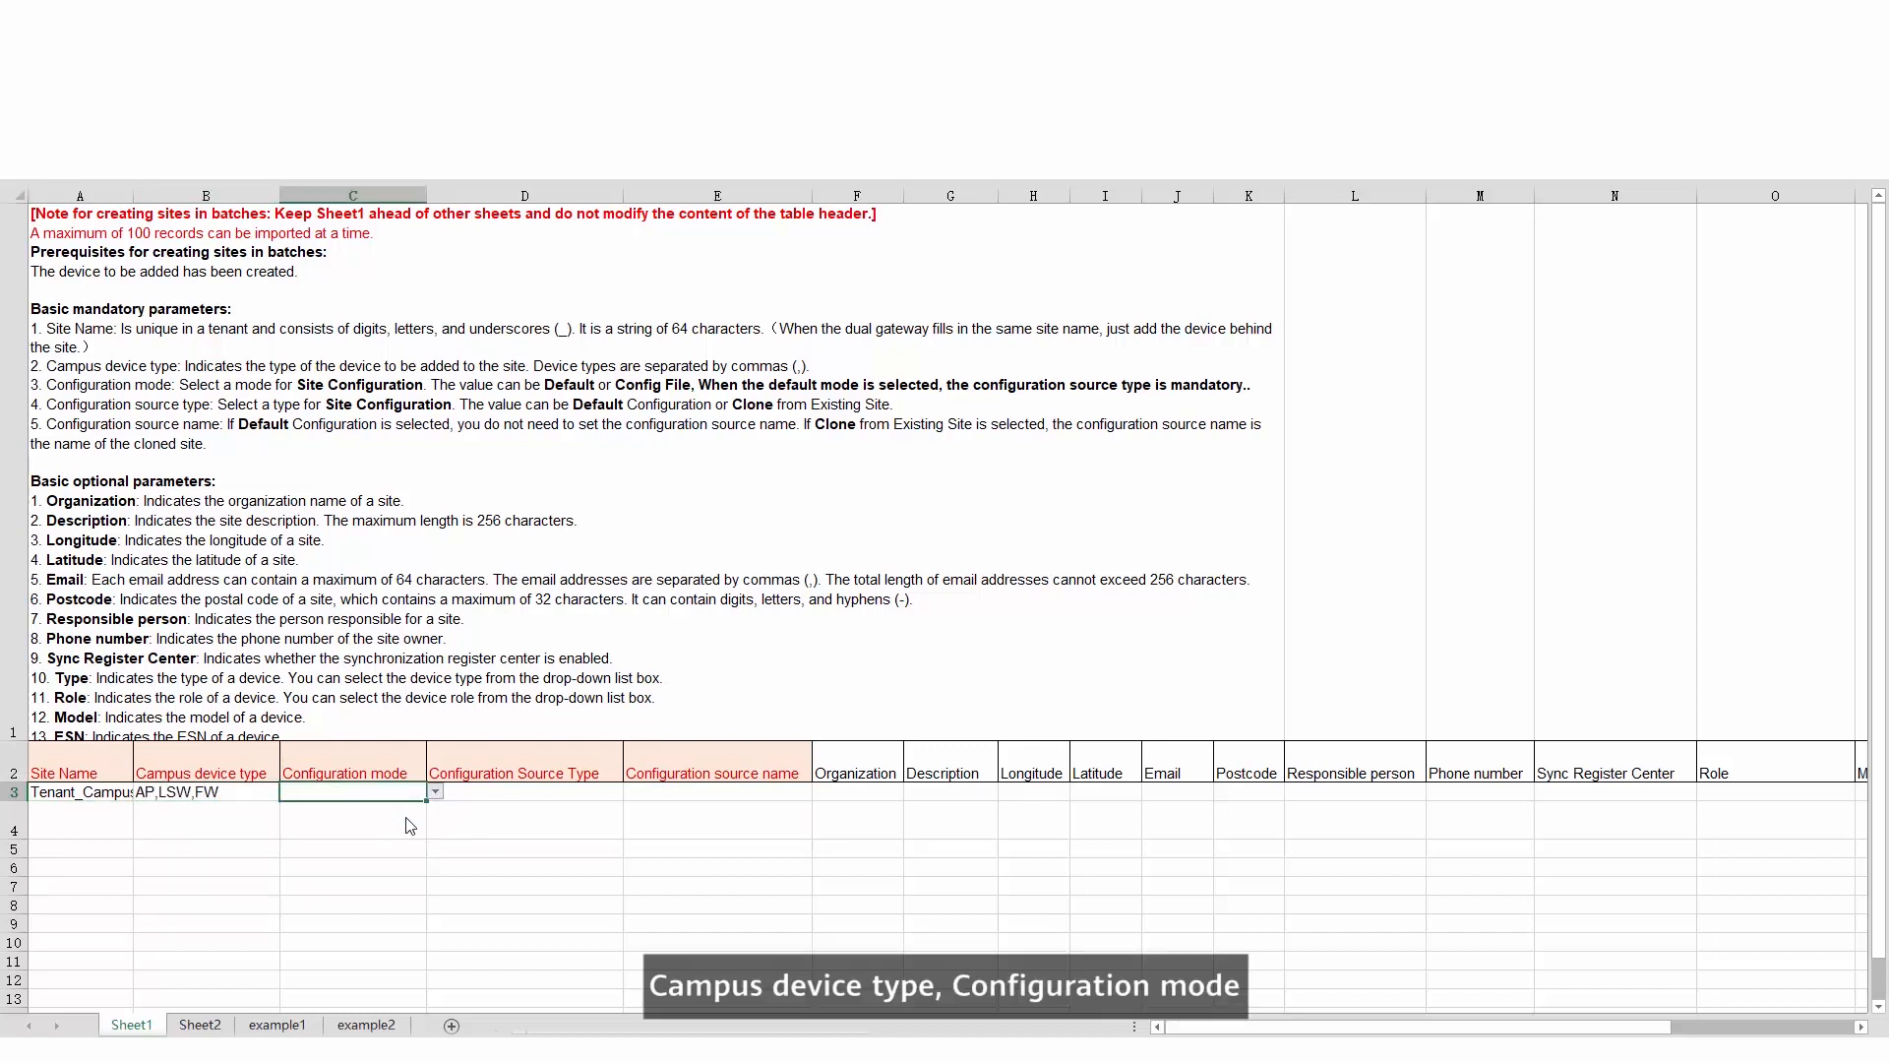
left_click(631, 791)
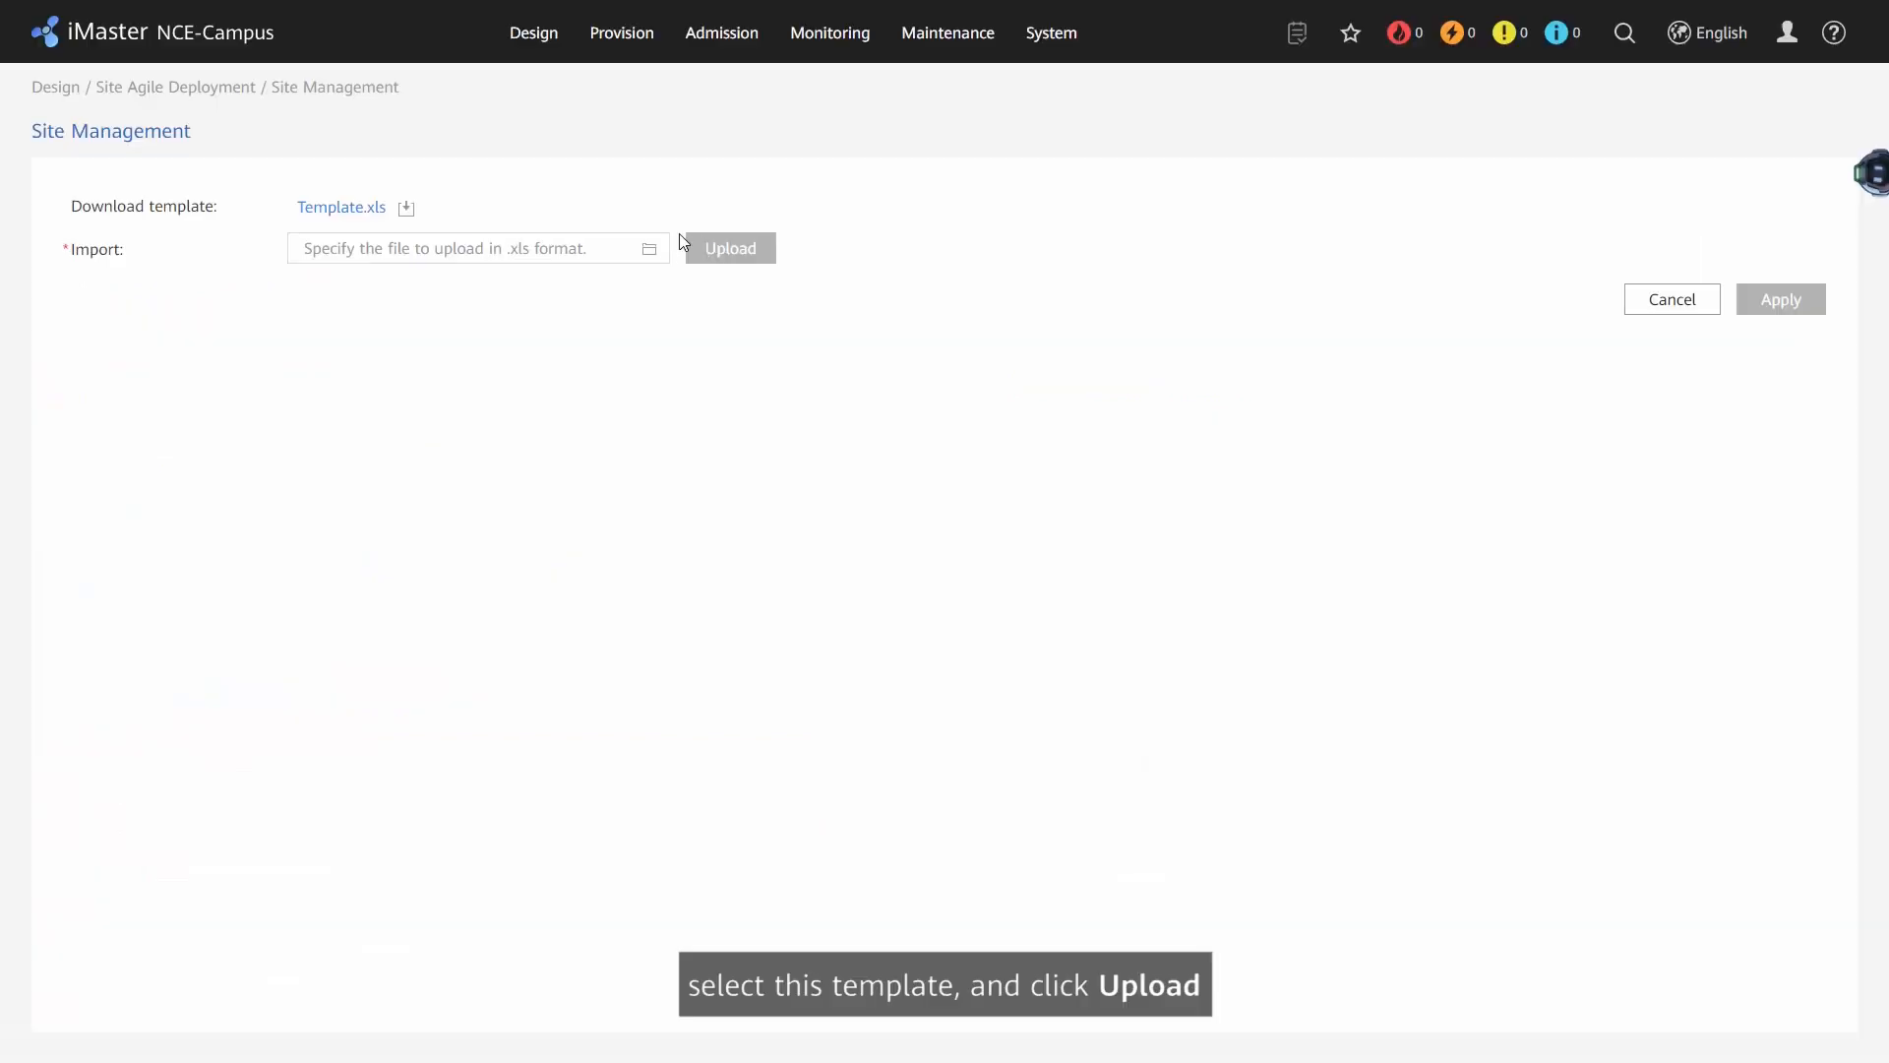
Upload the filled template, apply all results to add Tenant_Campus1 and Tenant_Campus2, and return to the site list
left_click(728, 247)
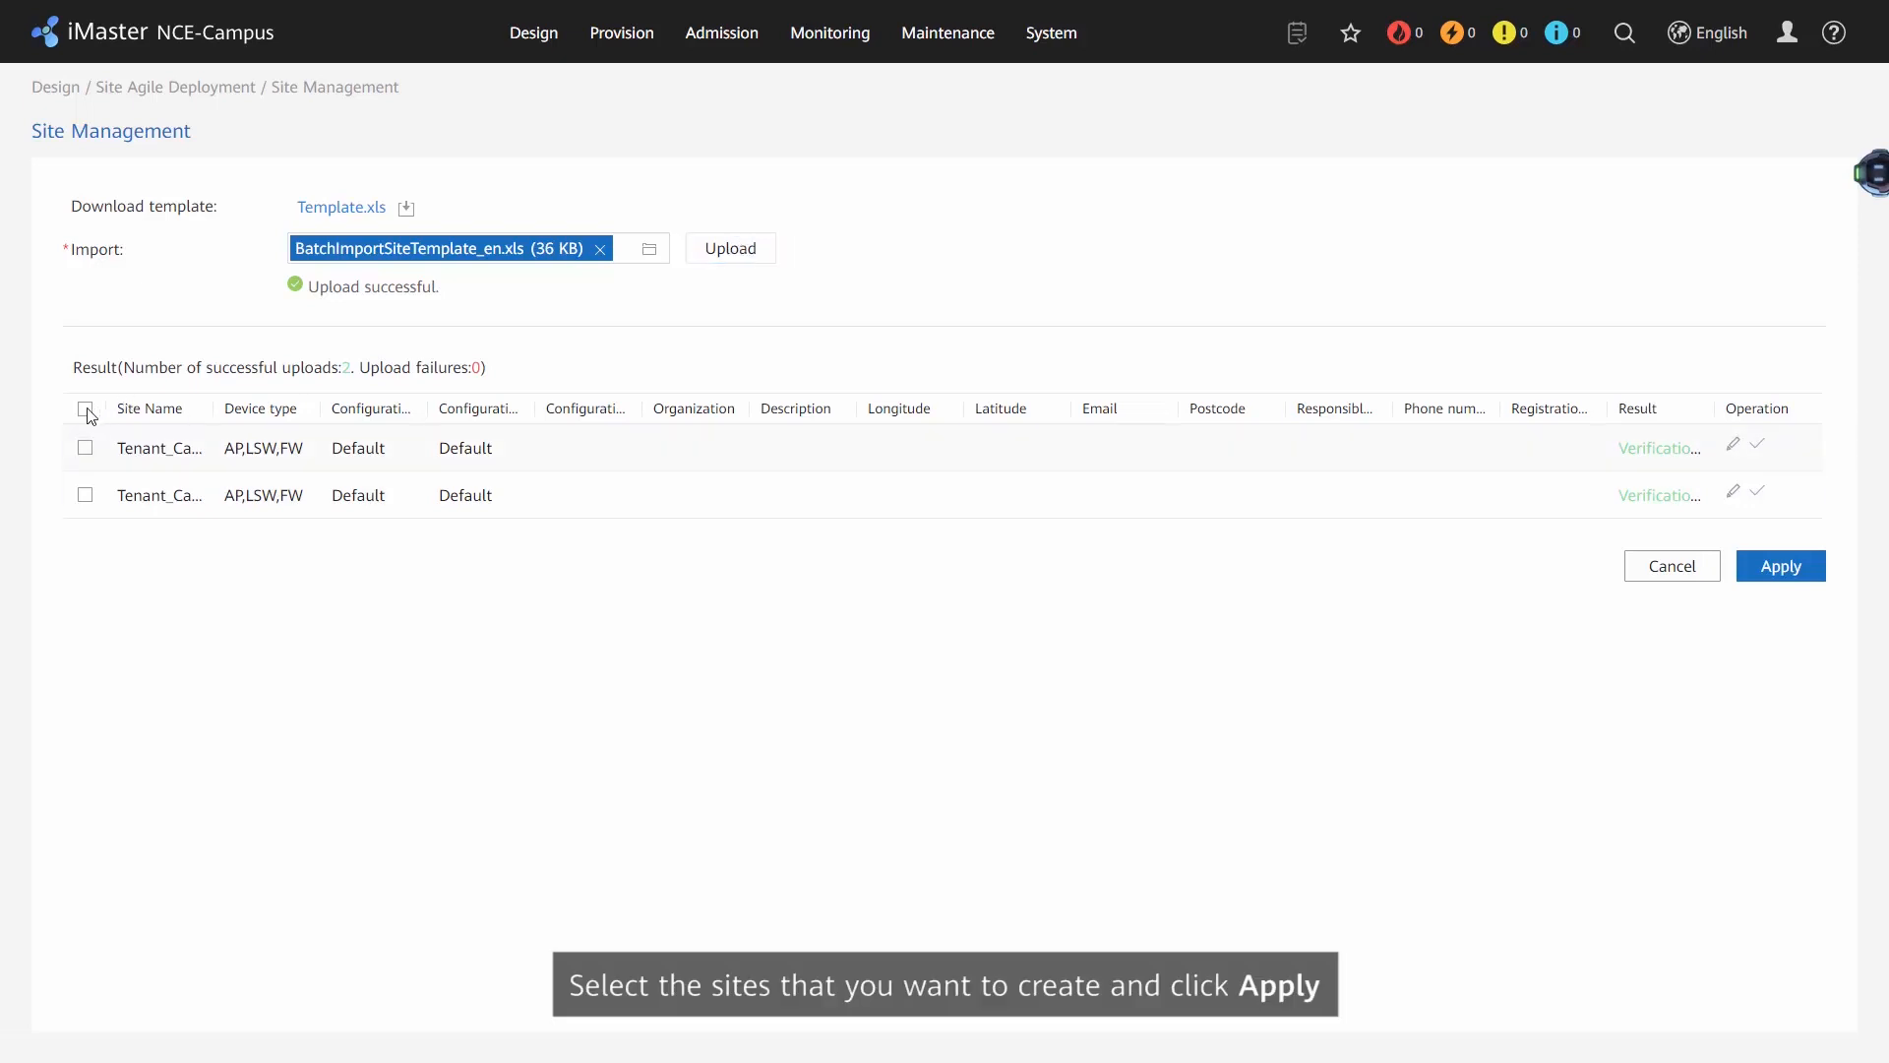
left_click(1781, 564)
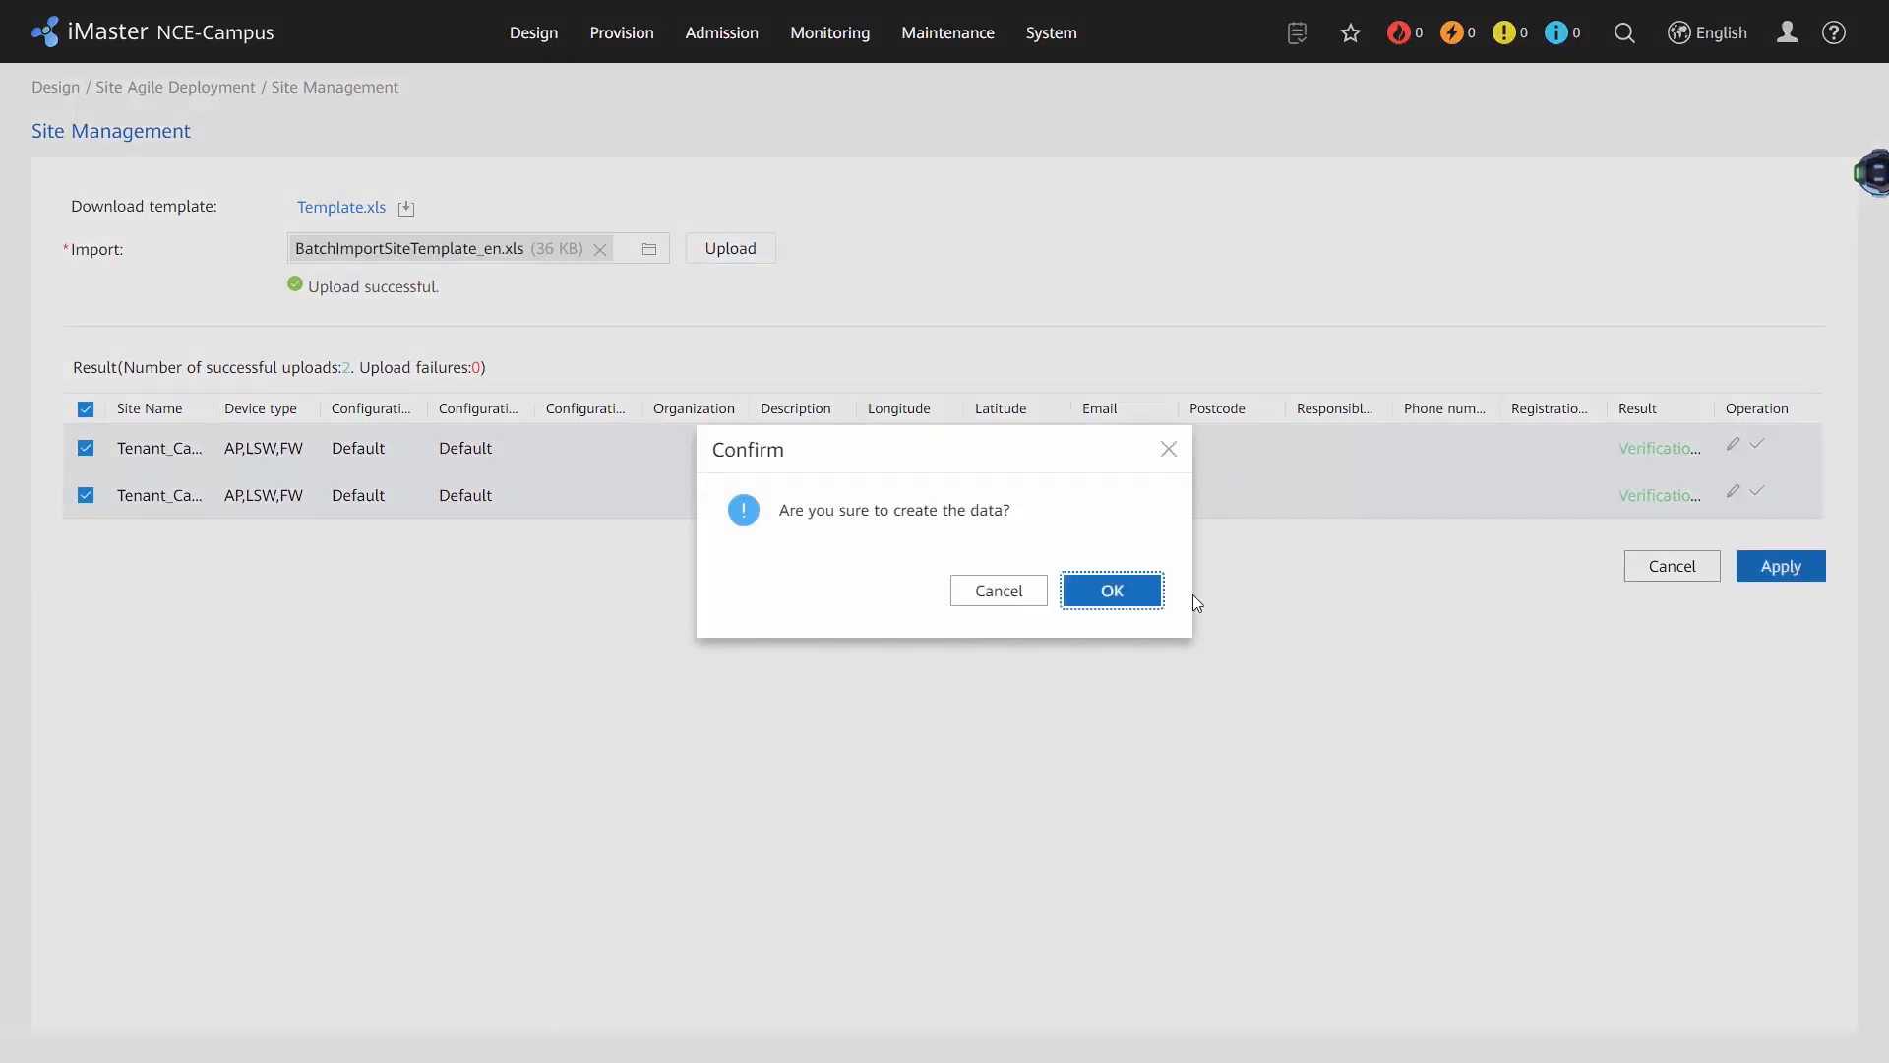
left_click(1110, 590)
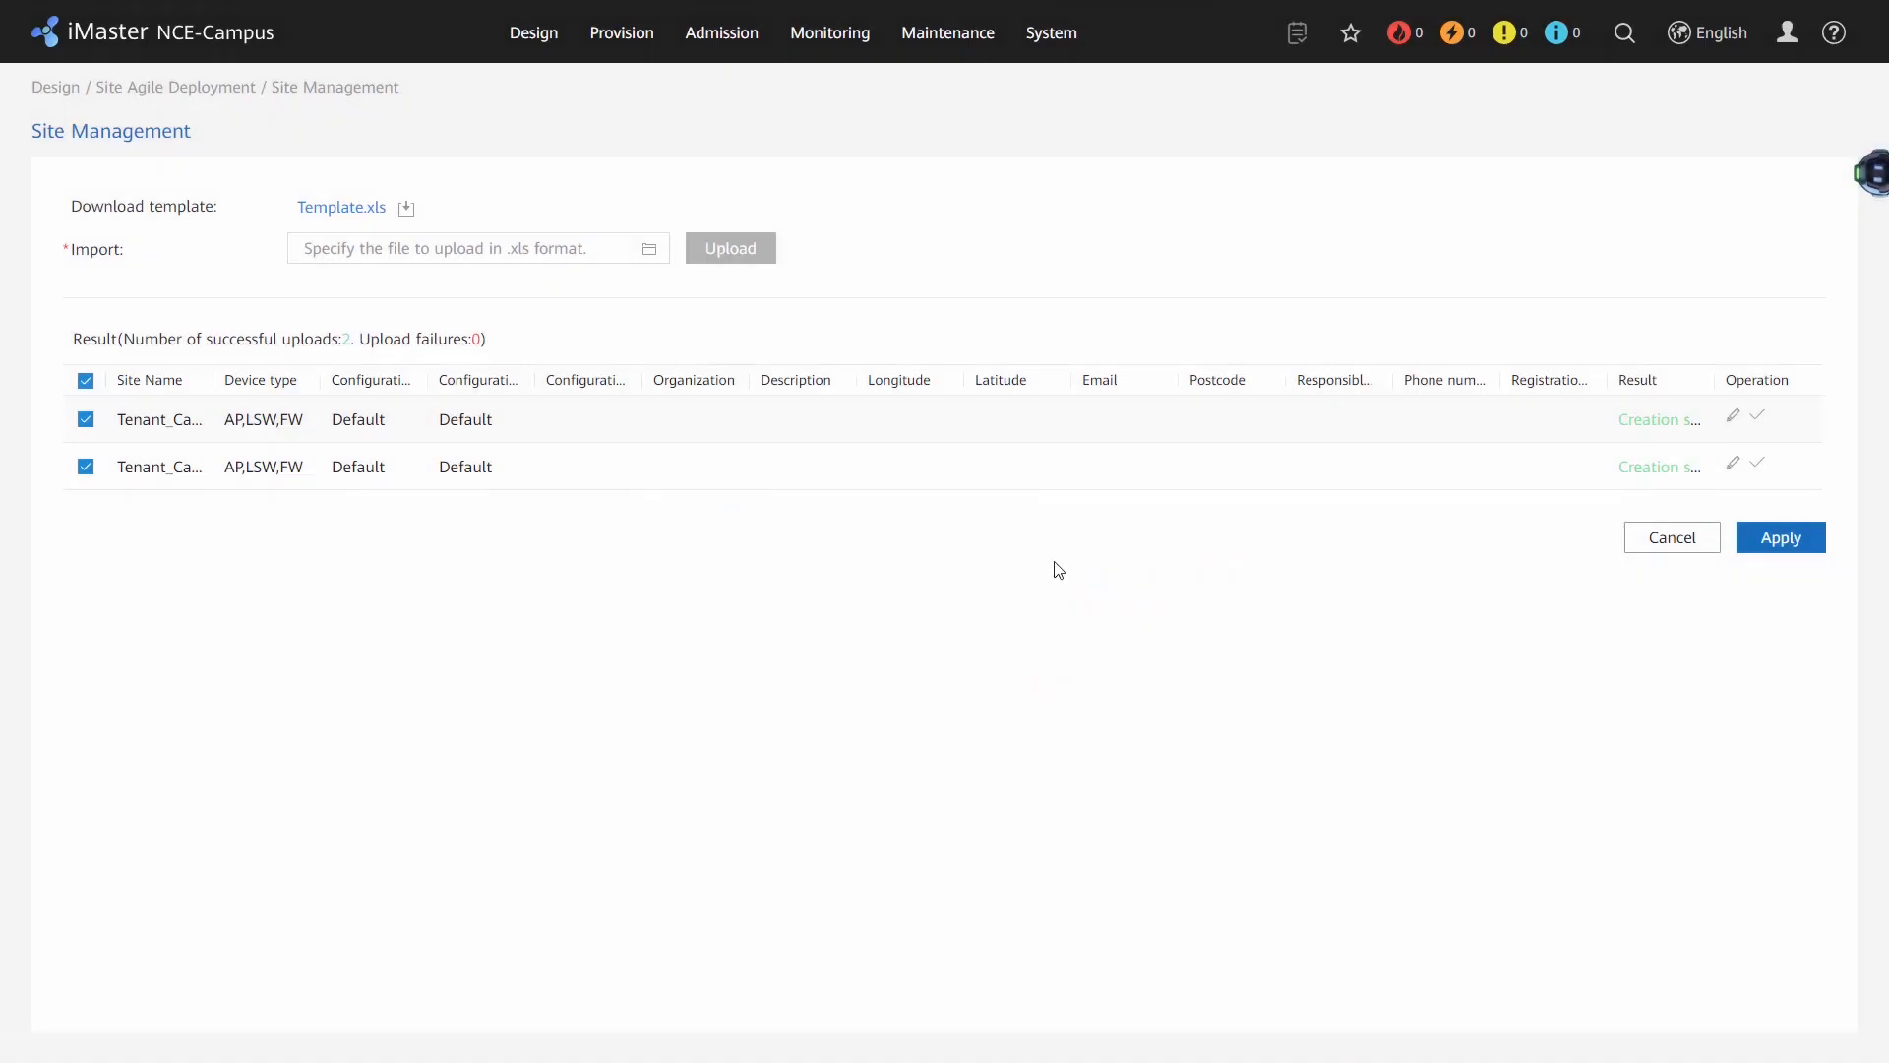
left_click(1779, 536)
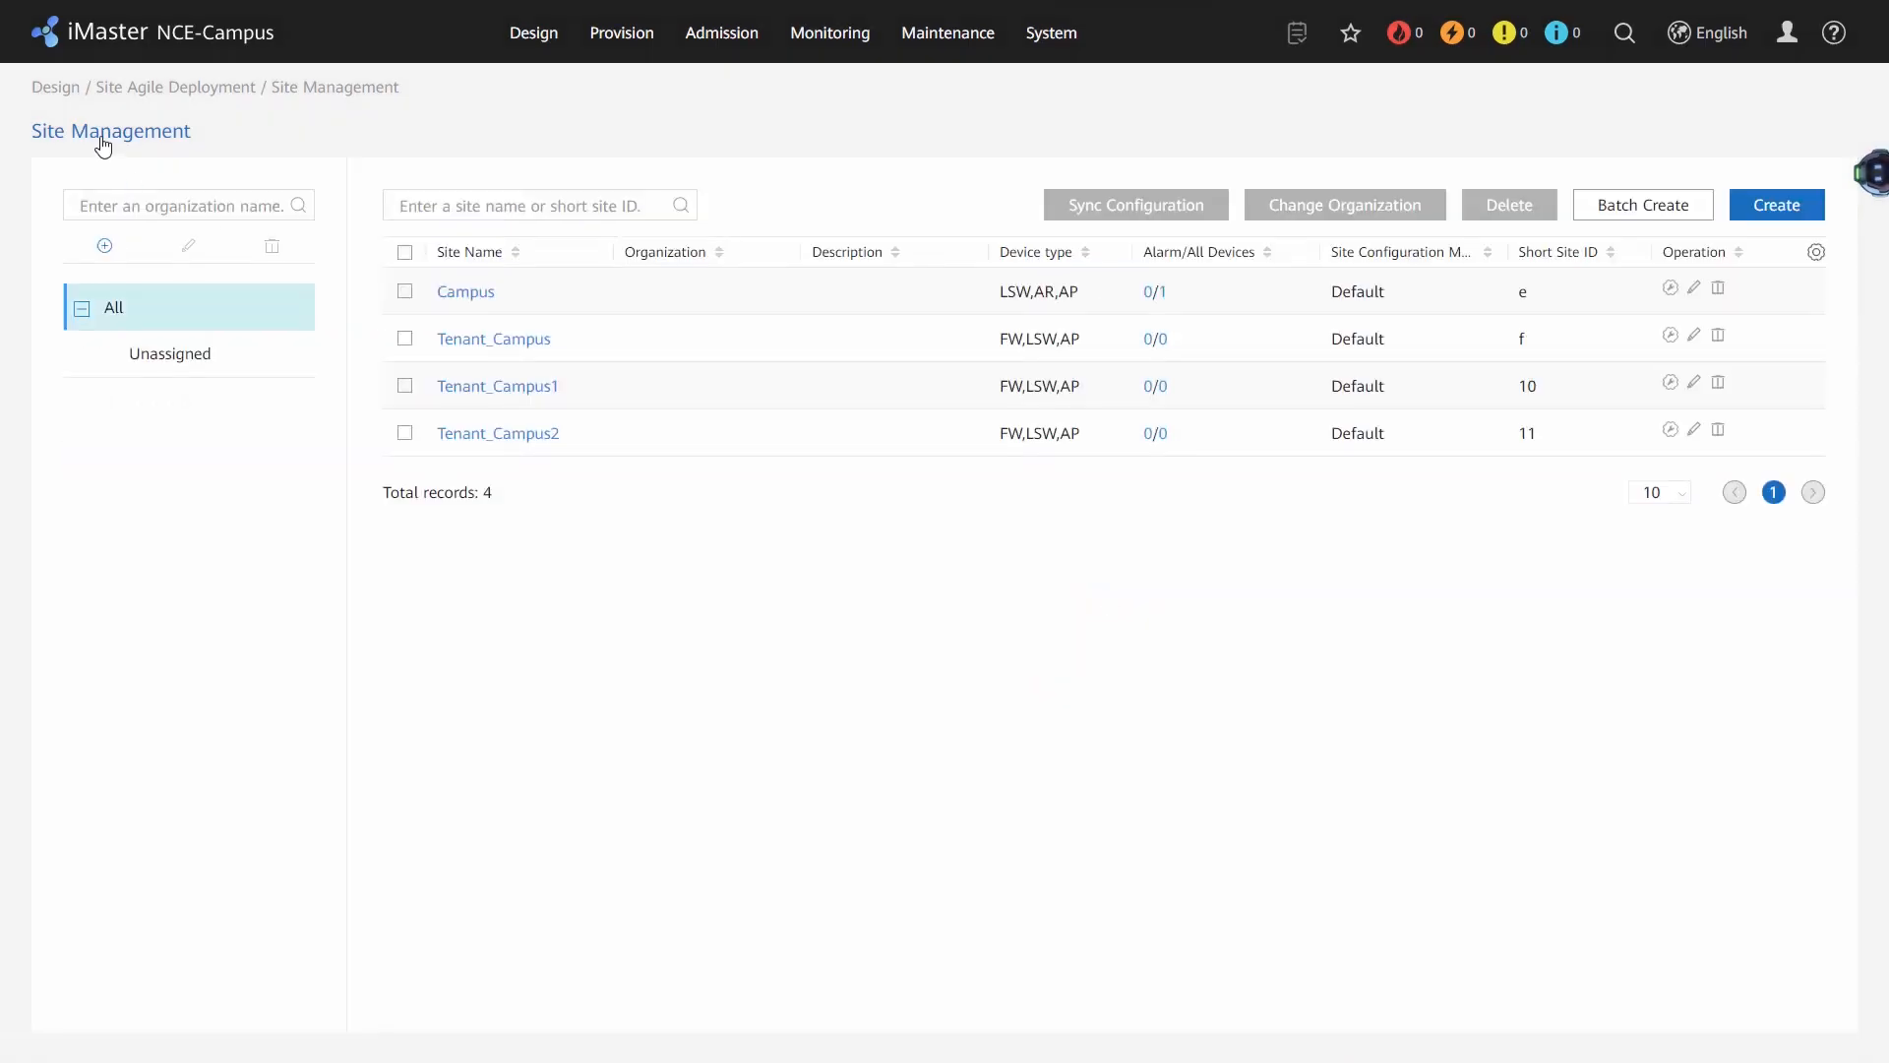